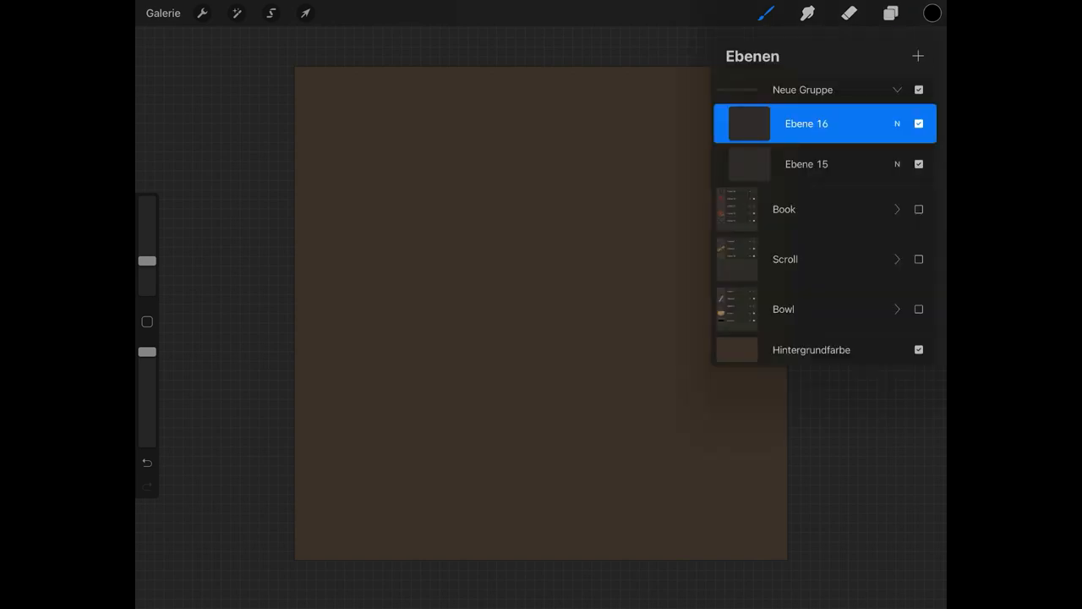
Draw the curling parchment outline with a folded top edge on Ebene 16
{"action": "left_click", "coordinate": [889, 12]}
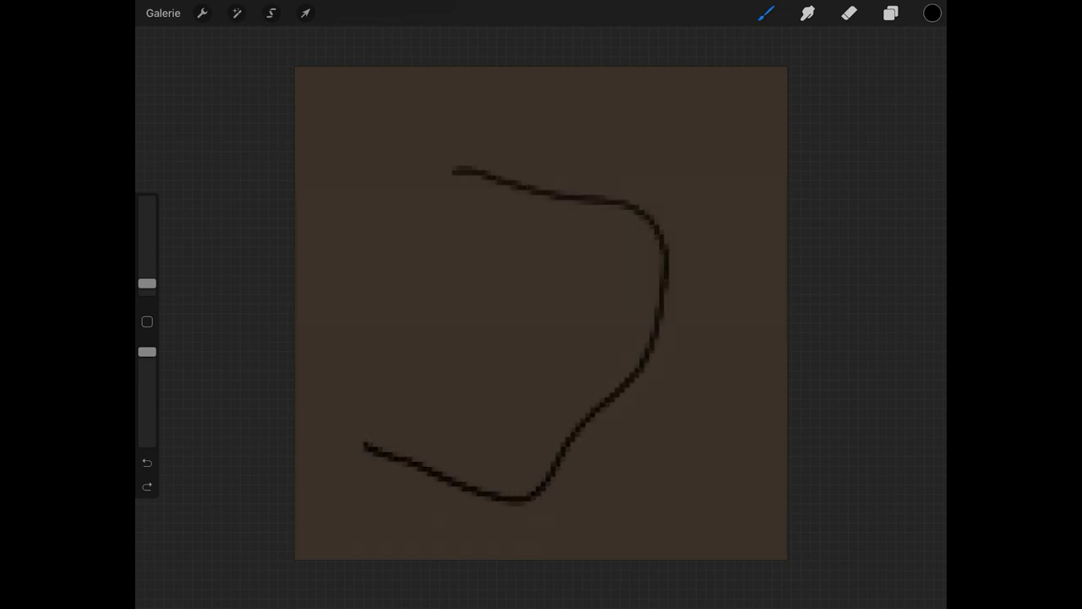
{"action": "left_click_drag", "start_coordinate": [486, 233], "coordinate": [360, 431]}
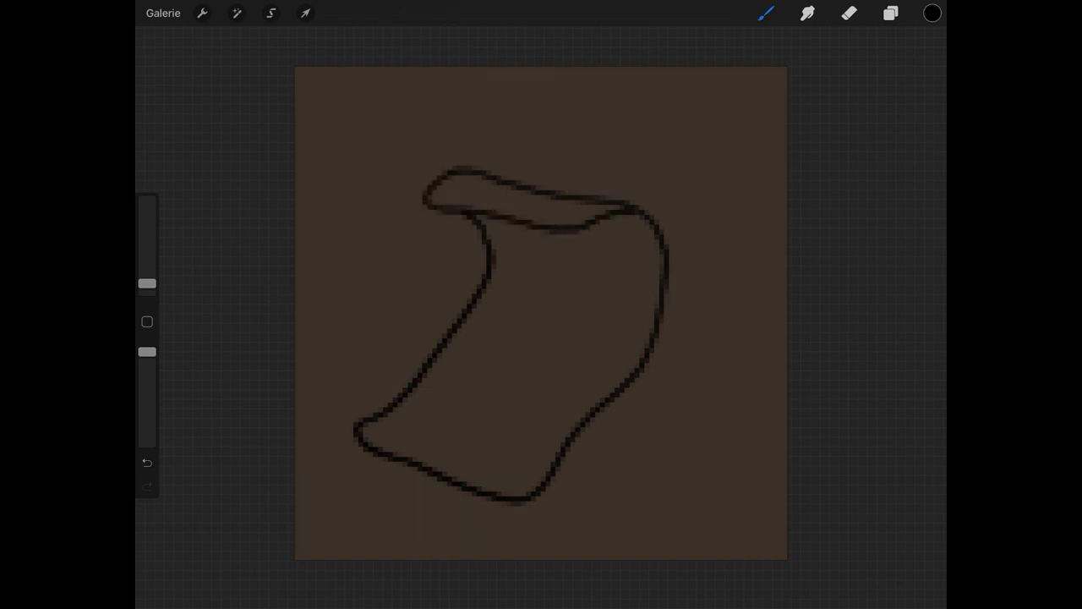
{"action": "left_click", "coordinate": [889, 13]}
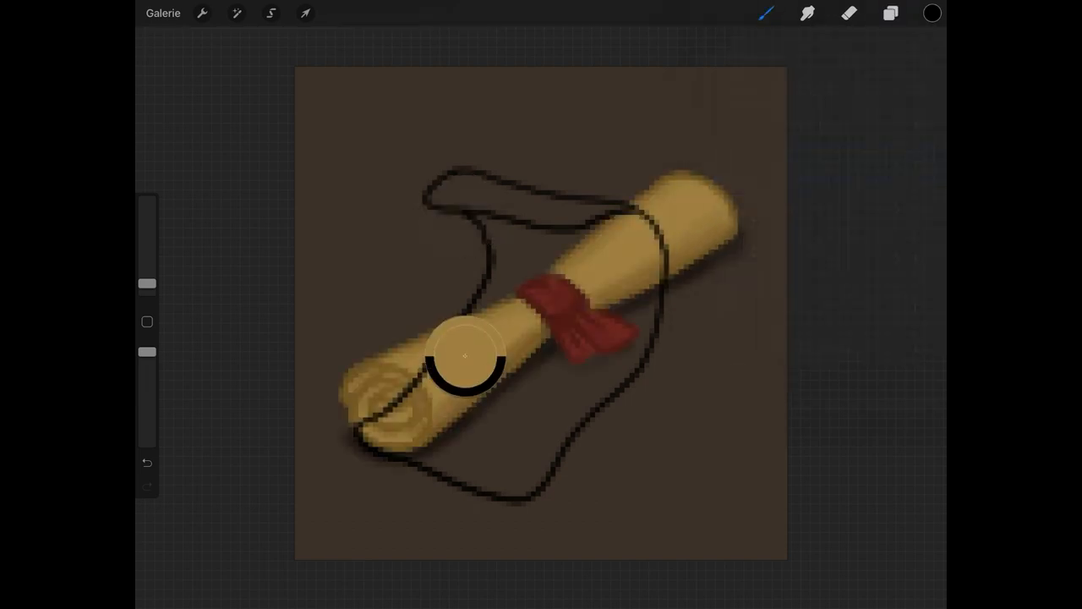
Hide the reference scroll and set Ebene 16 as the reference layer
{"action": "left_click", "coordinate": [890, 13]}
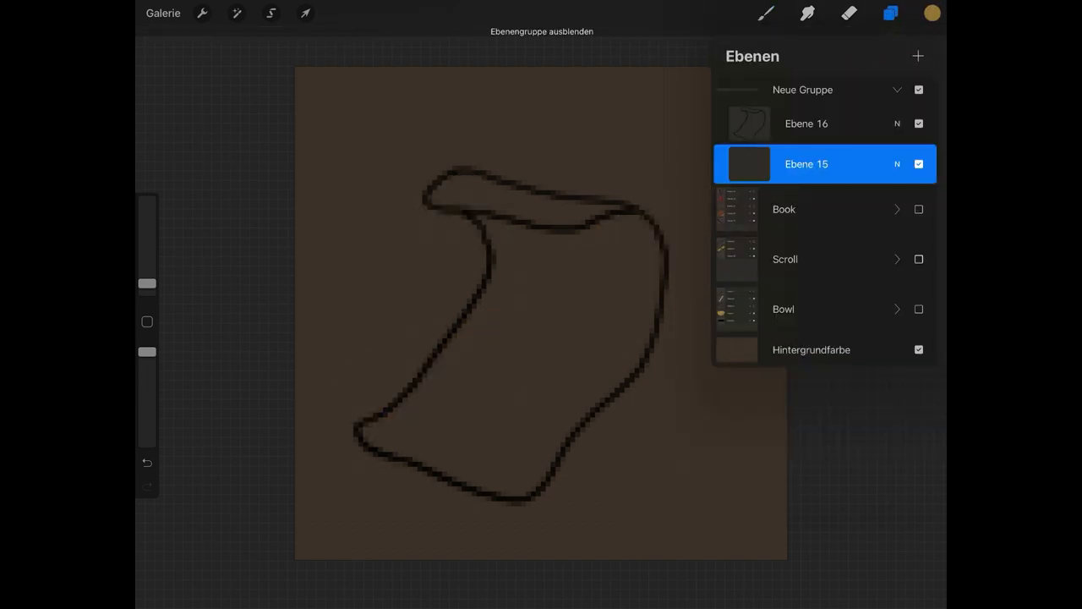
{"action": "left_click", "coordinate": [806, 124]}
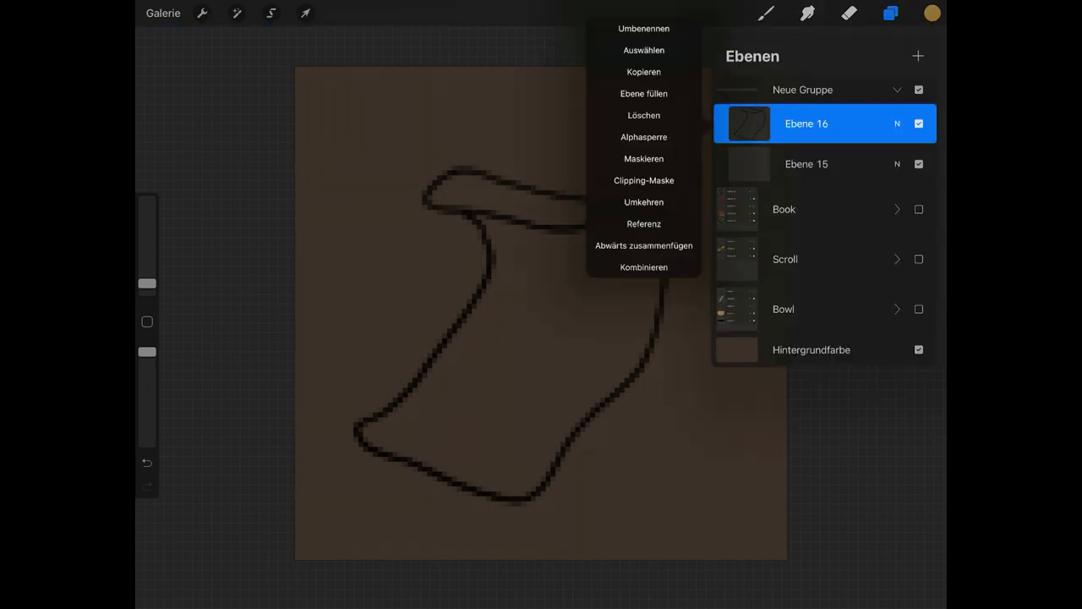
{"action": "left_click", "coordinate": [644, 93]}
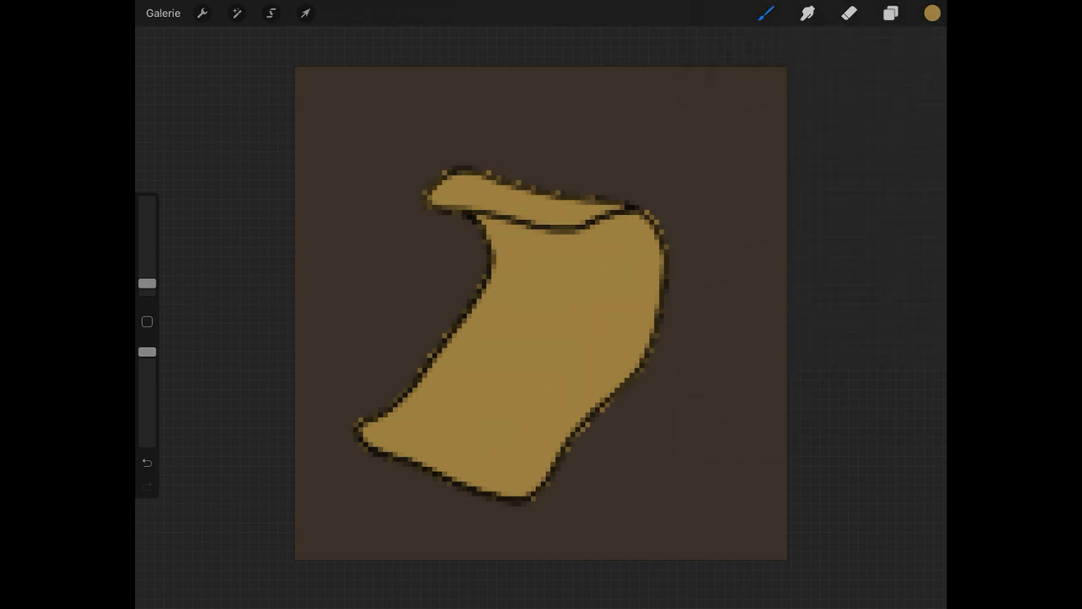
Trial a darker brown fill and fold shading, then undo it
{"action": "left_click", "coordinate": [931, 13]}
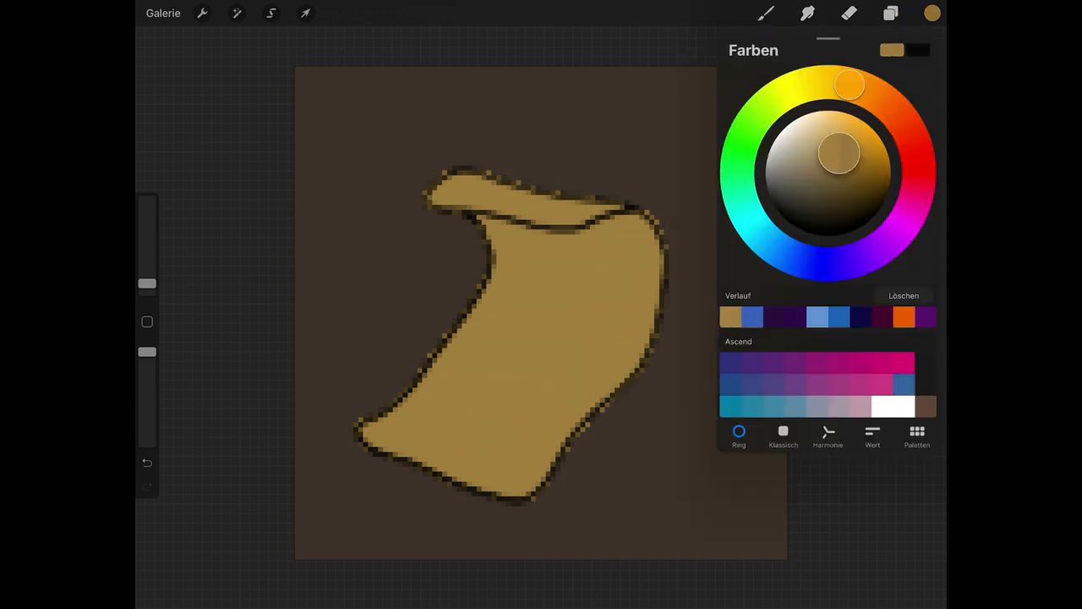
{"action": "left_click_drag", "start_coordinate": [839, 152], "coordinate": [842, 175]}
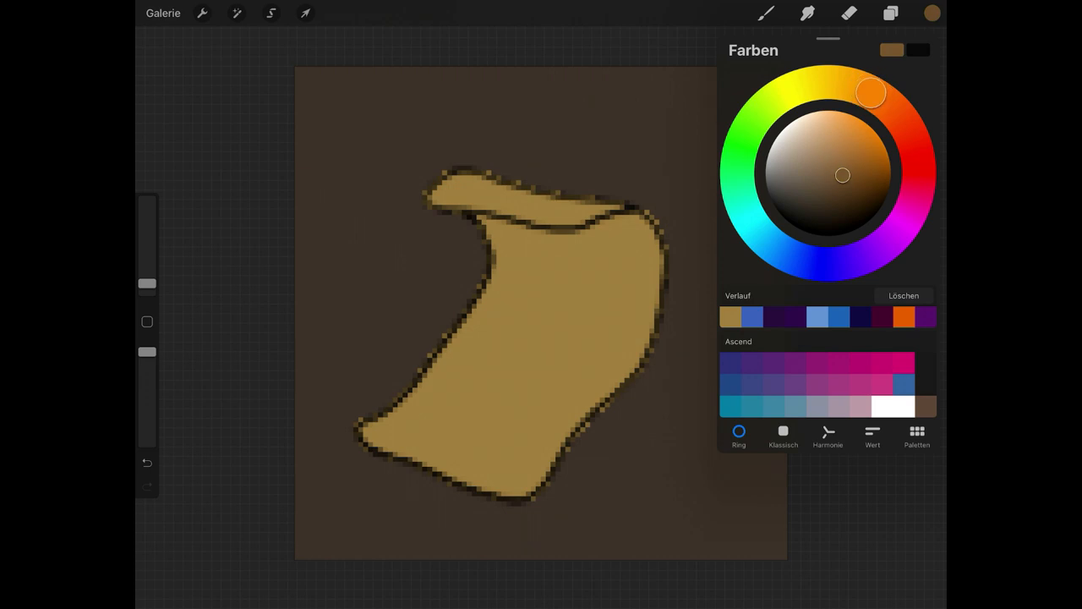
{"action": "left_click", "coordinate": [931, 12]}
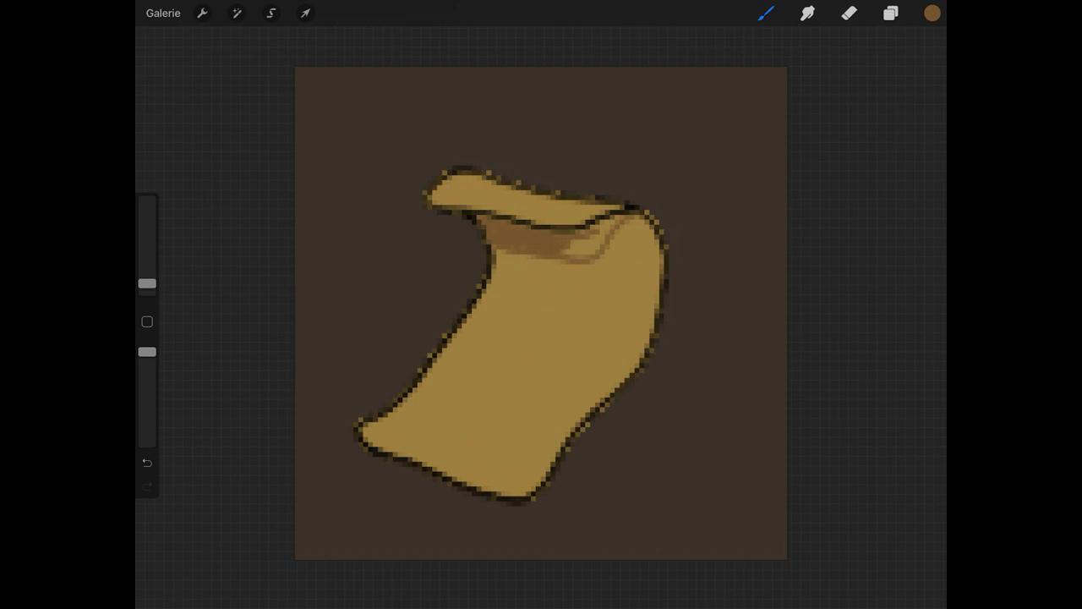
{"action": "left_click", "coordinate": [890, 12]}
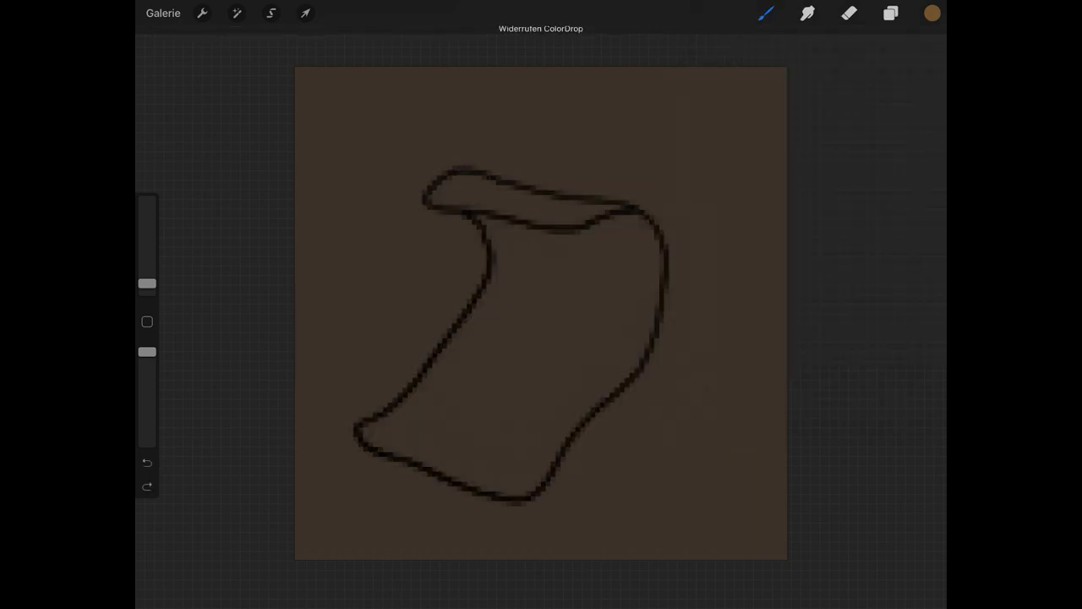
On Ebene 15, fill the scroll yellow, shade the fold brown, and hide Ebene 16
{"action": "left_click", "coordinate": [890, 13]}
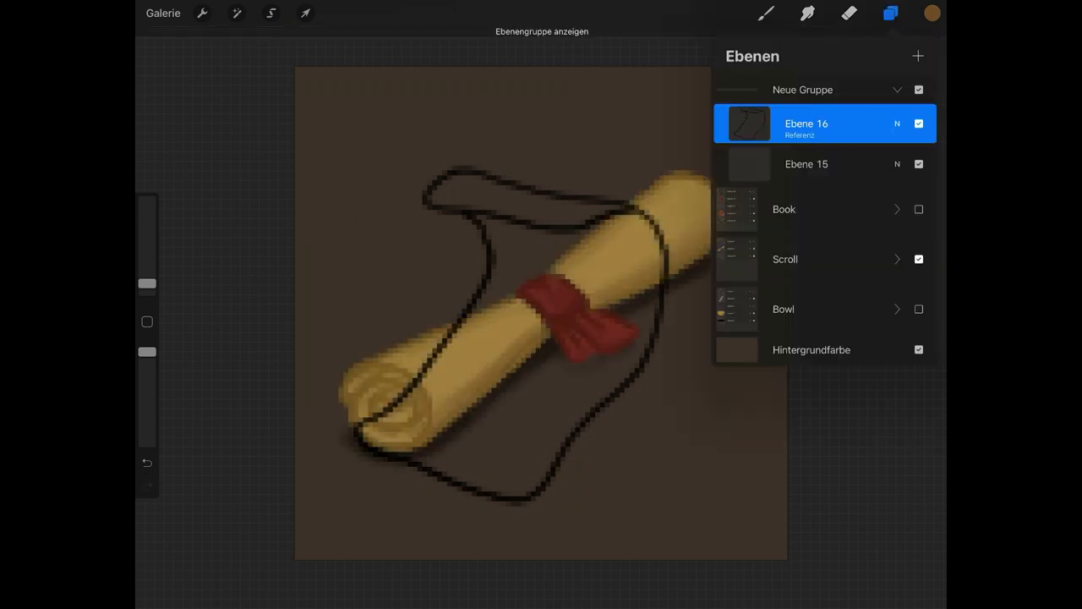
{"action": "left_click", "coordinate": [806, 164]}
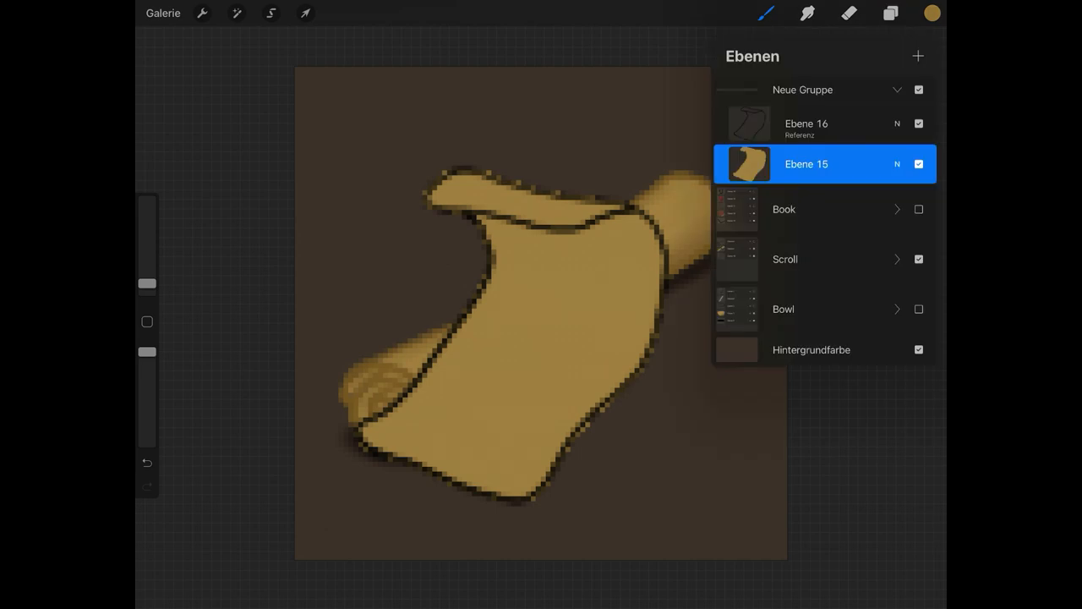
{"action": "left_click", "coordinate": [931, 13]}
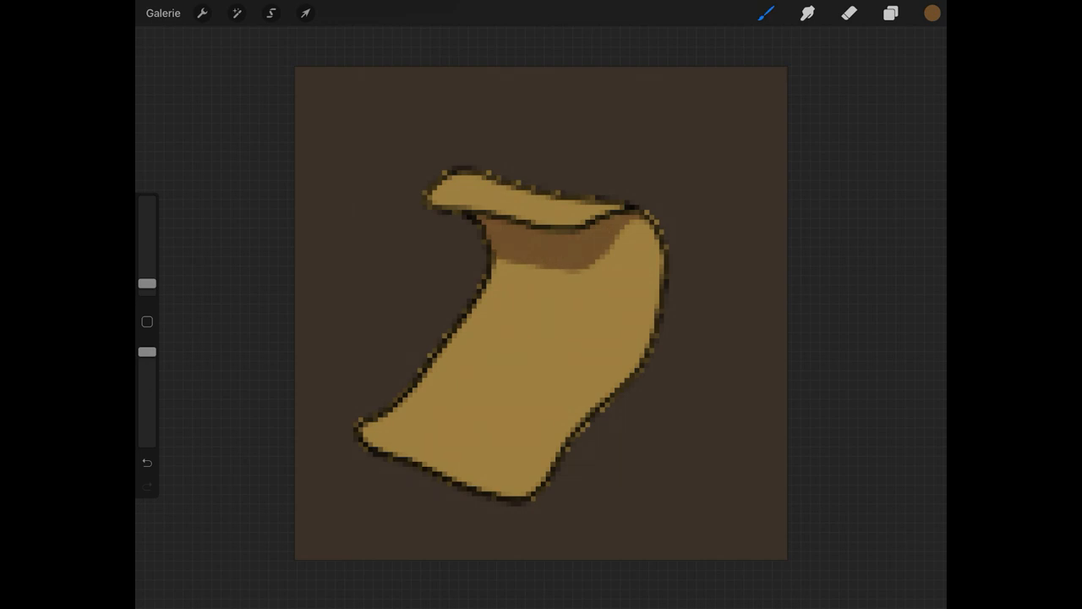
{"action": "left_click", "coordinate": [889, 13]}
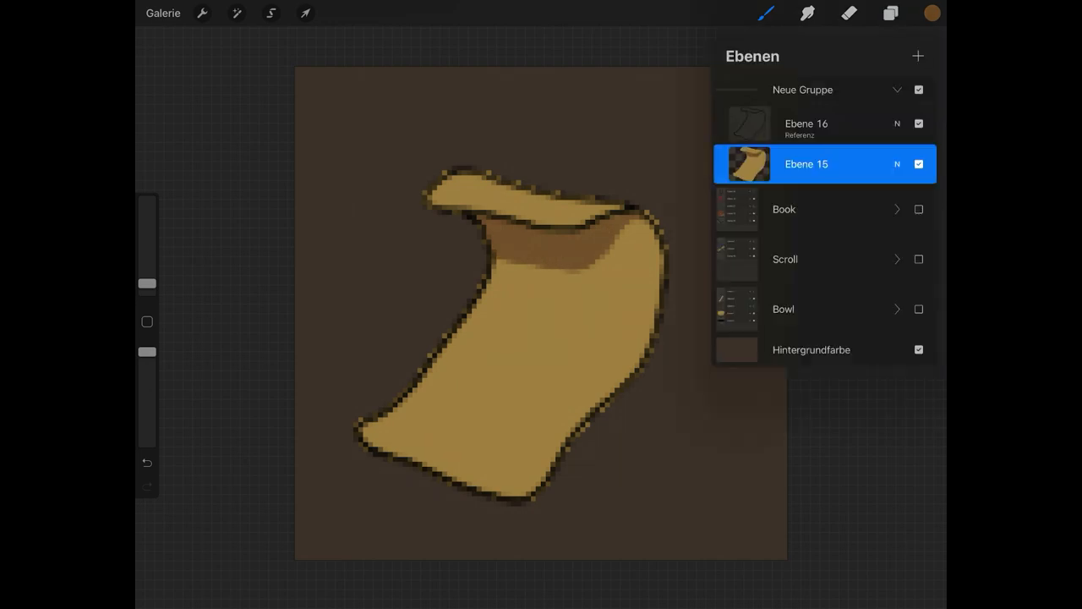
{"action": "left_click", "coordinate": [919, 123]}
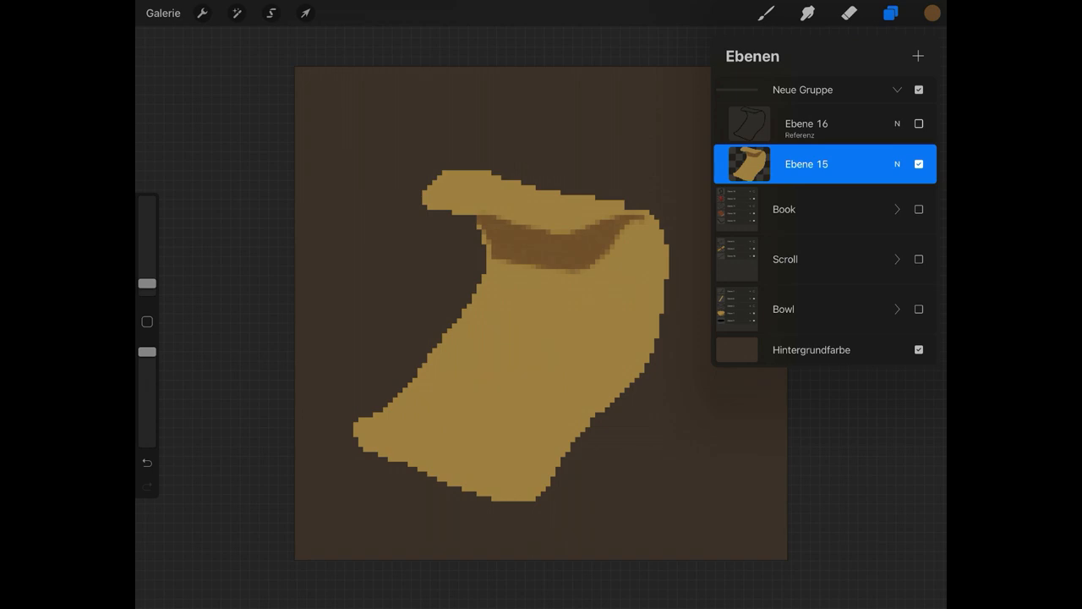
Repaint the scroll edges, fold and bottom curl, undoing a stray stroke
{"action": "left_click", "coordinate": [931, 13]}
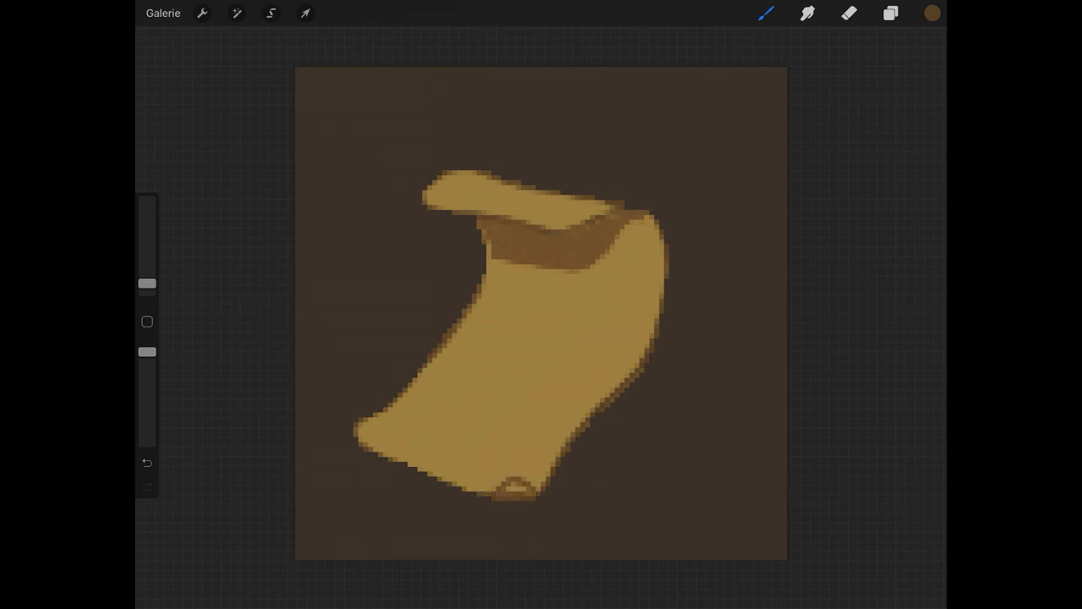
{"action": "left_click", "coordinate": [146, 462]}
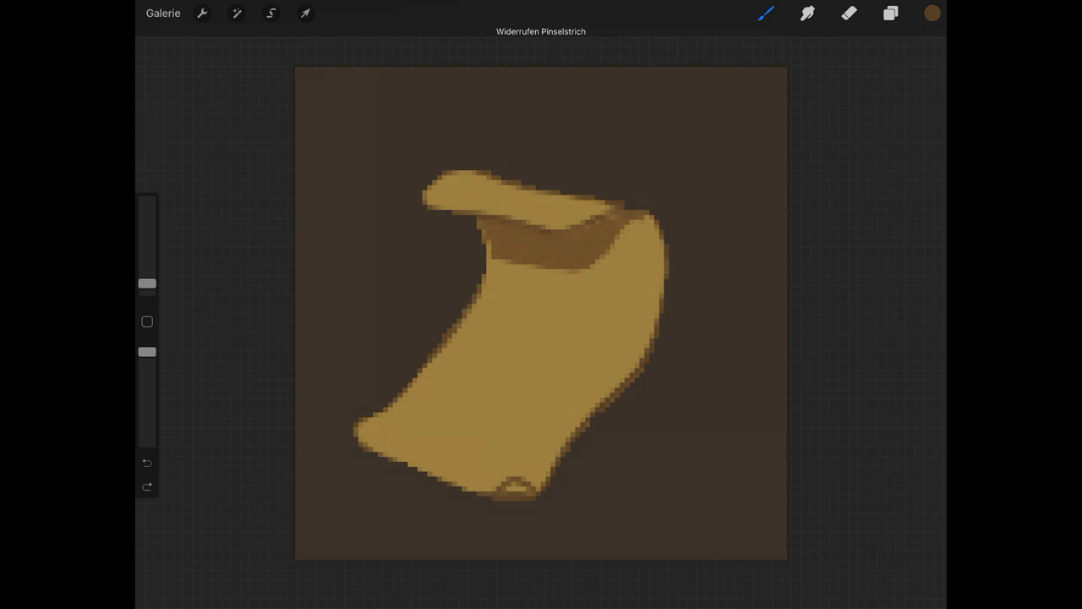
{"action": "left_click", "coordinate": [147, 461]}
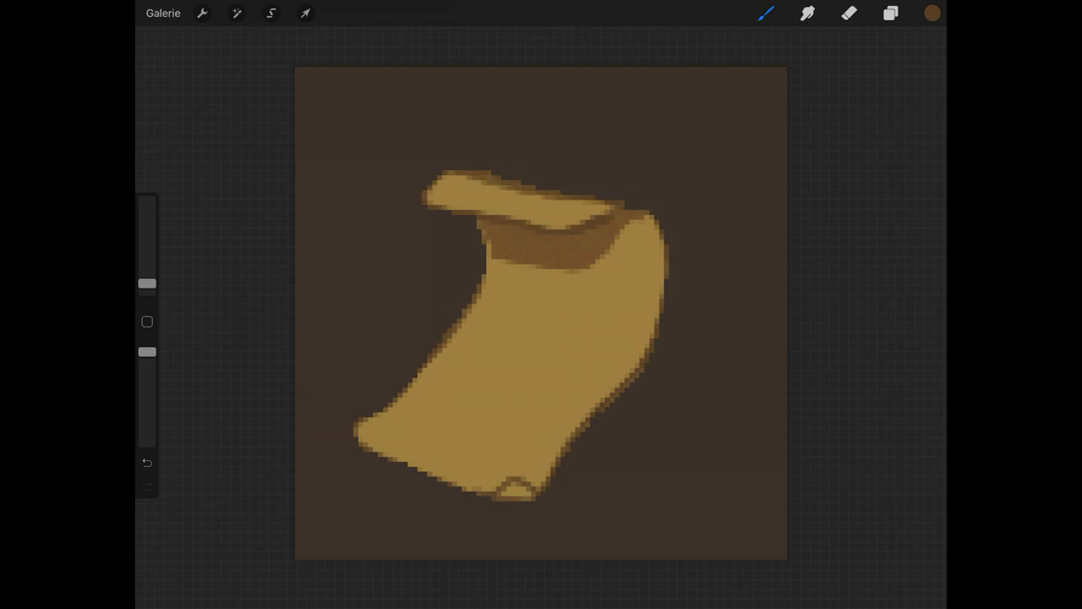
{"action": "left_click", "coordinate": [889, 12]}
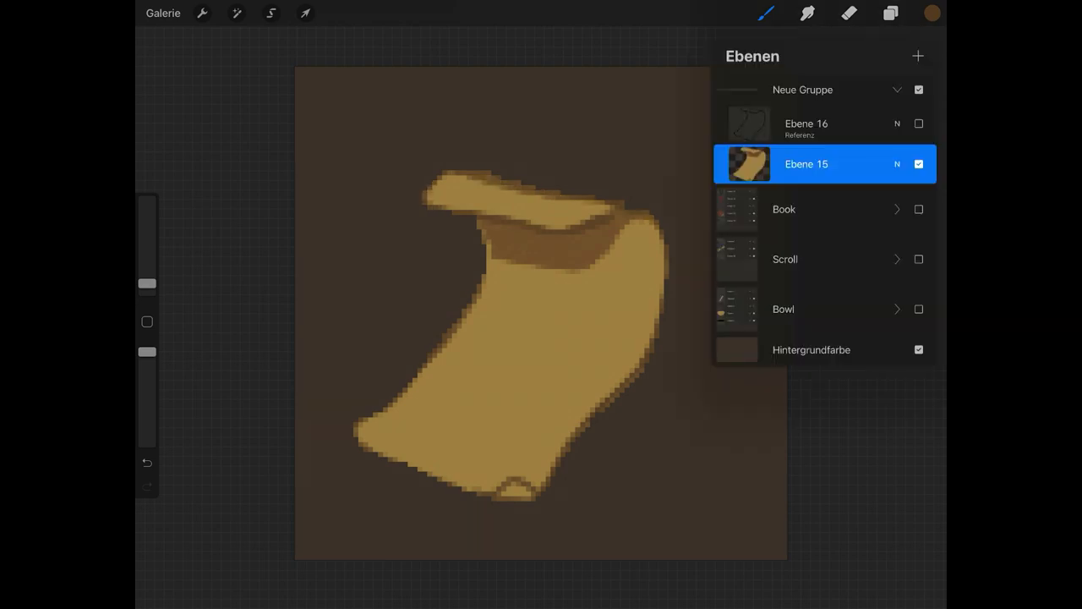
Paint soft brown shading around the scroll's outer edges
{"action": "left_click", "coordinate": [889, 13]}
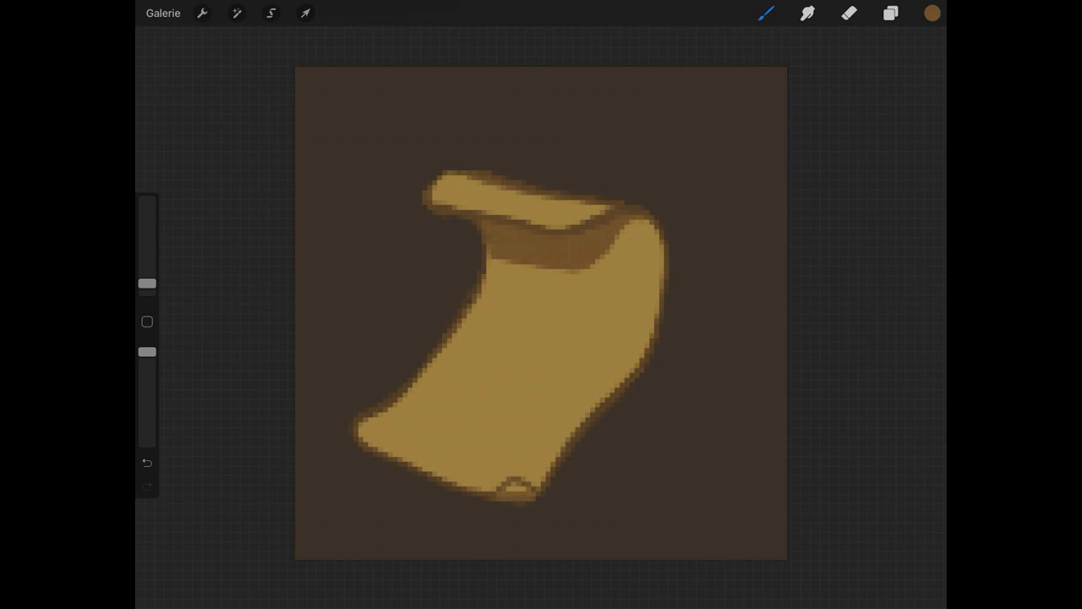
{"action": "left_click", "coordinate": [930, 12]}
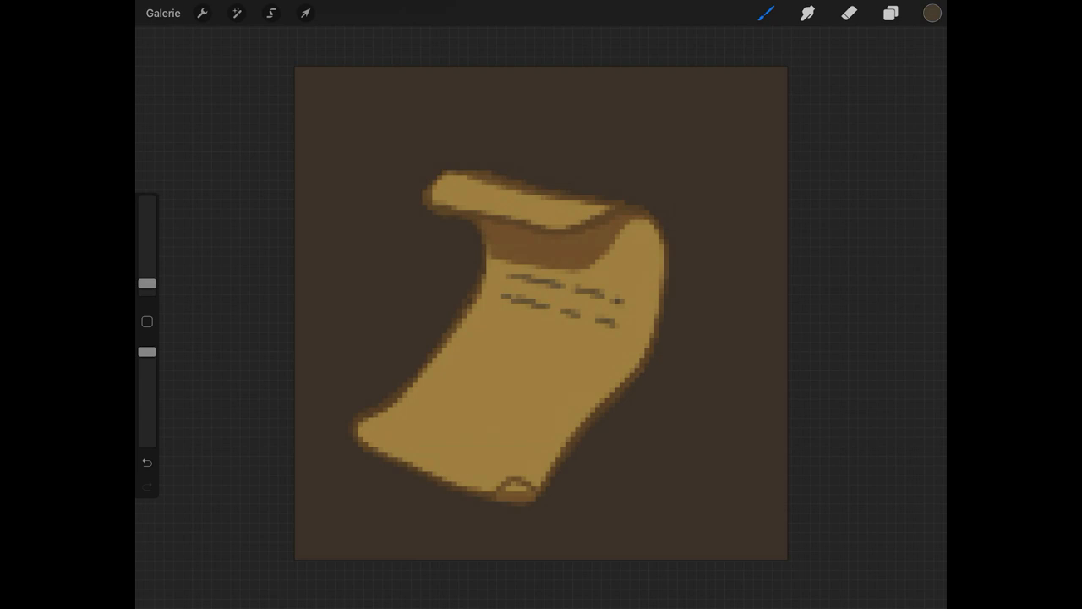
Draw dark dash strokes as rows of handwriting across the scroll
{"action": "left_click_drag", "start_coordinate": [493, 315], "coordinate": [598, 348]}
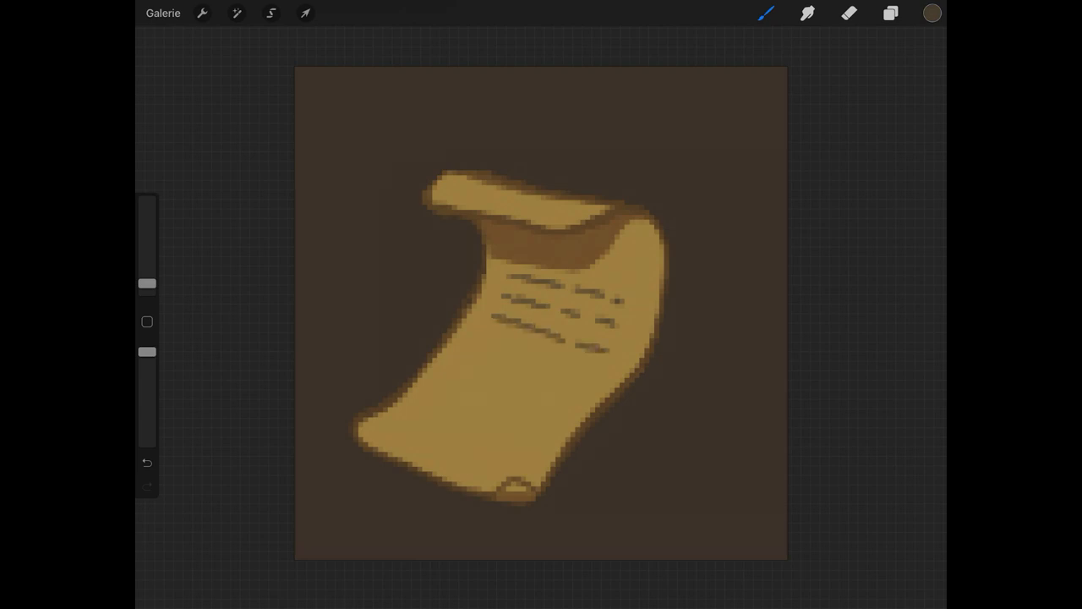
{"action": "left_click_drag", "start_coordinate": [473, 338], "coordinate": [584, 372]}
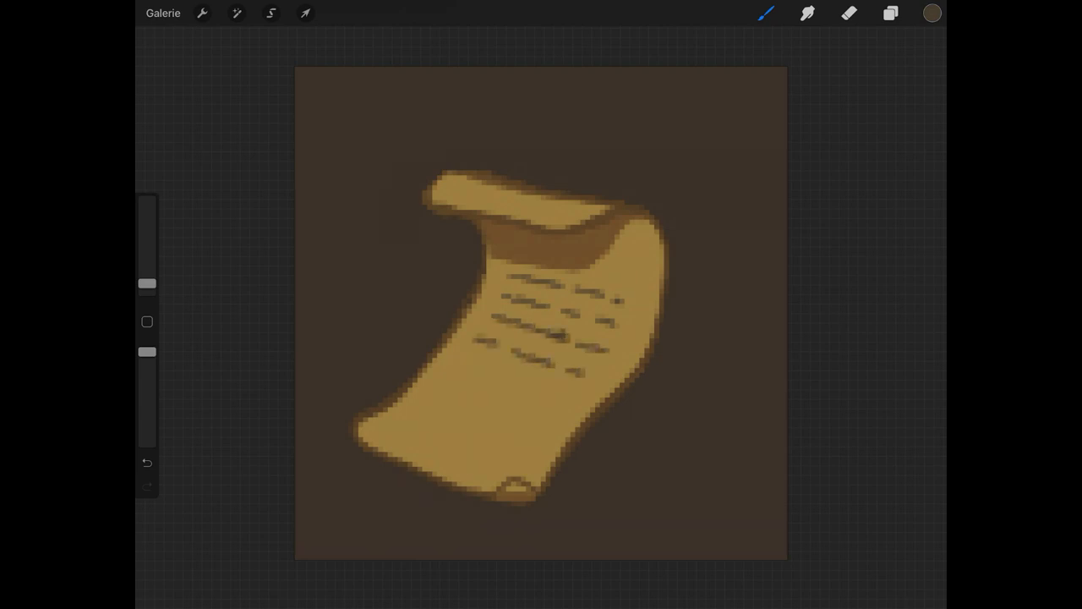